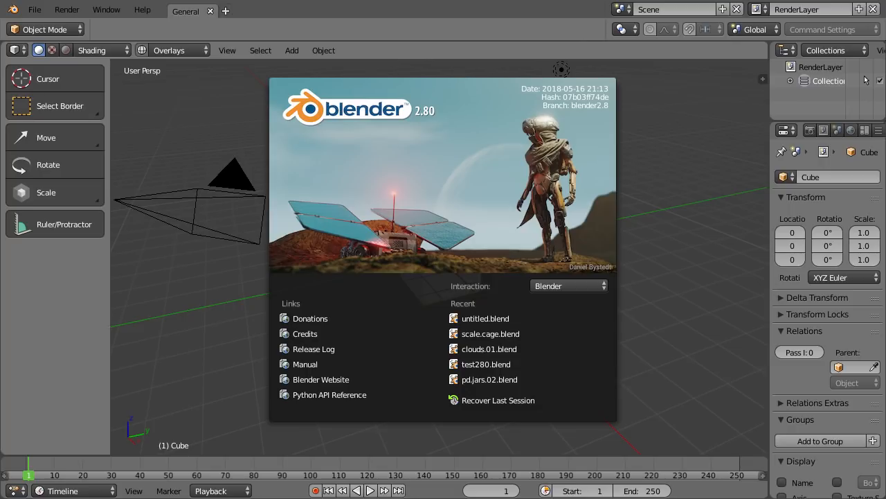
pyautogui.moveTo(59, 314)
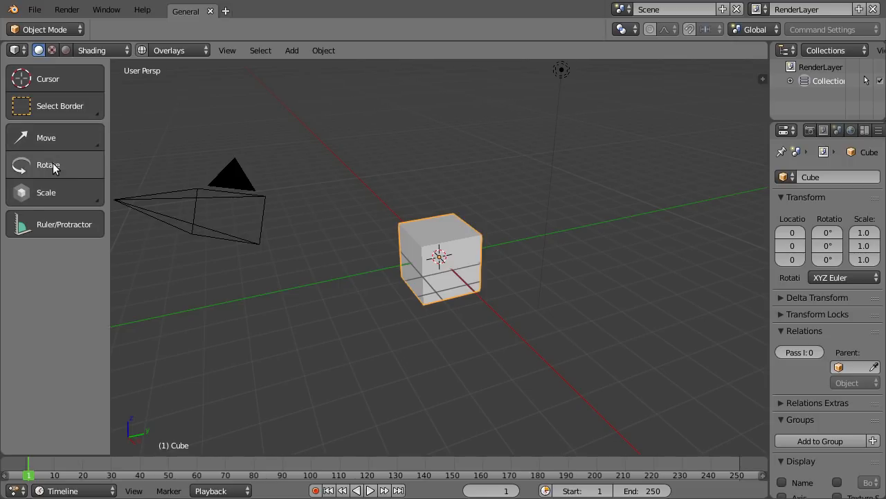
pyautogui.moveTo(44, 193)
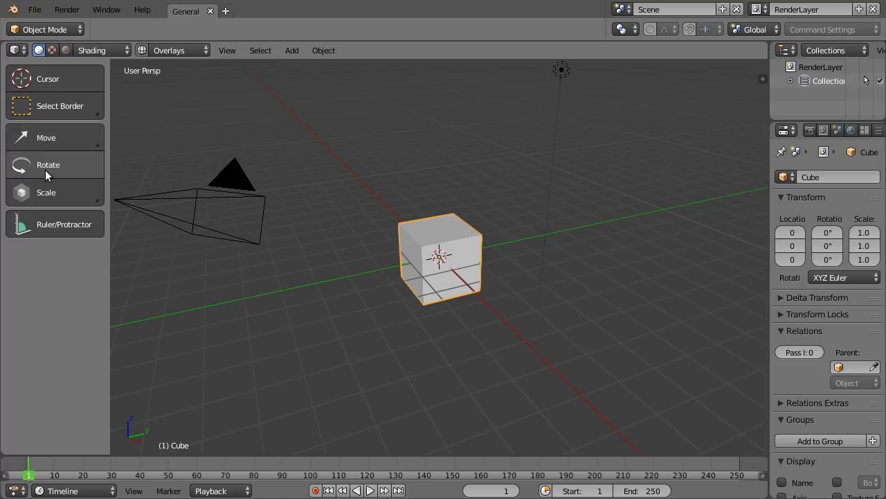
pyautogui.moveTo(56, 200)
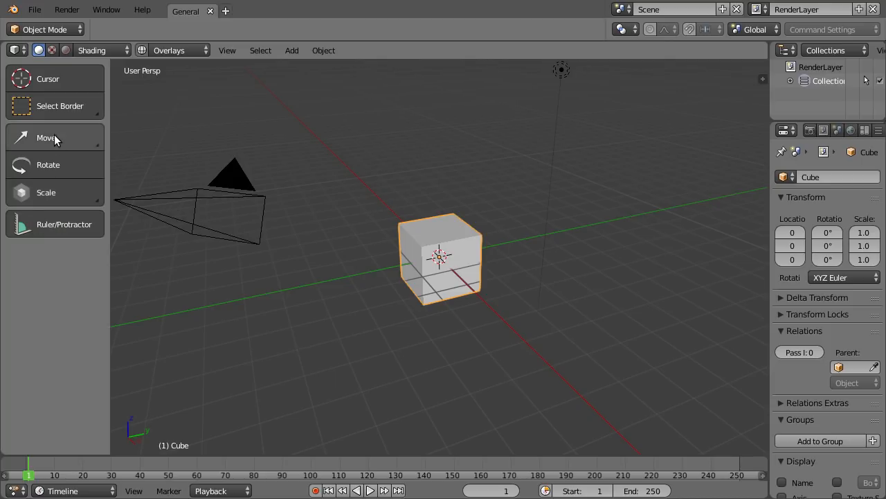
# - Pick the Move tool in the toolbar and scroll the tool shelf to reveal more tools
pyautogui.click(46, 138)
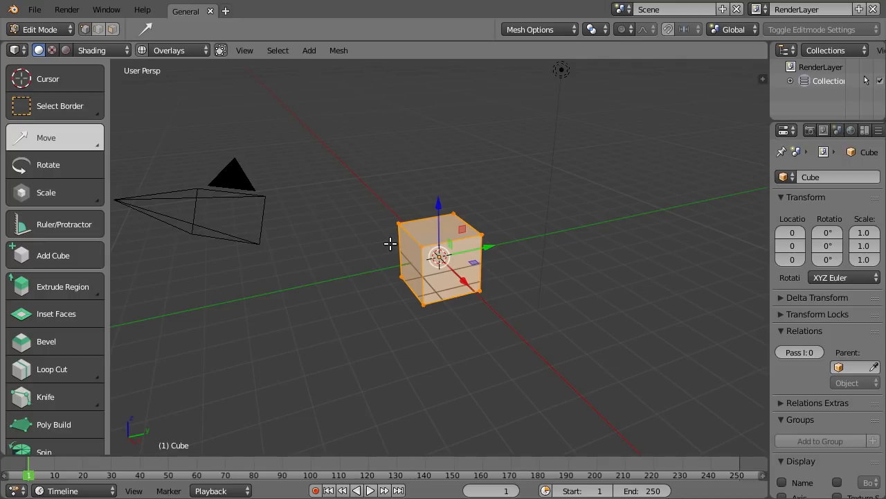
pyautogui.scroll(-3)
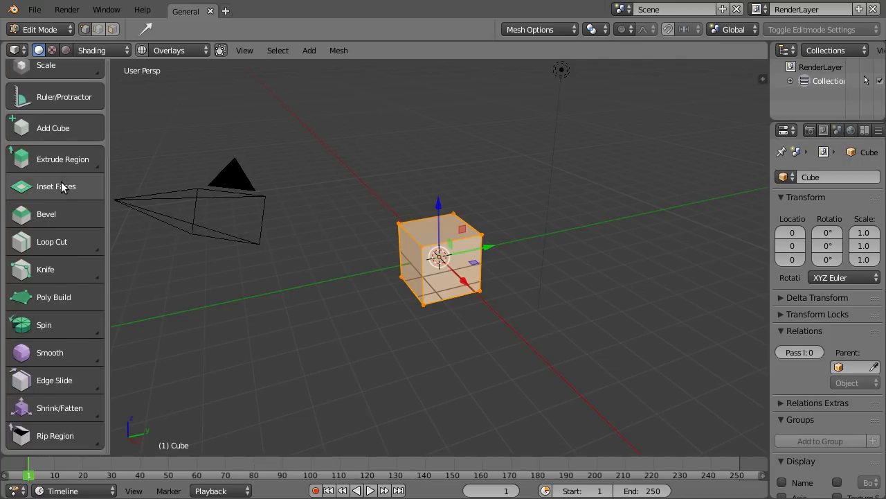
pyautogui.moveTo(55, 187)
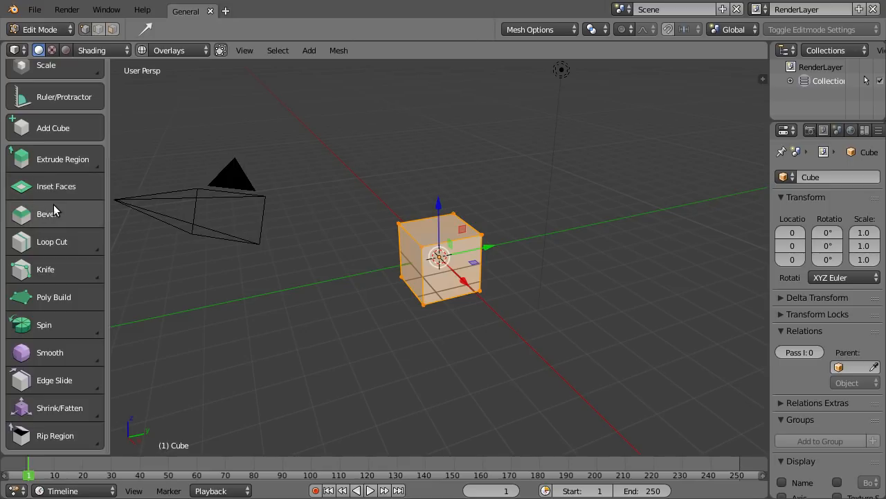
pyautogui.moveTo(43, 297)
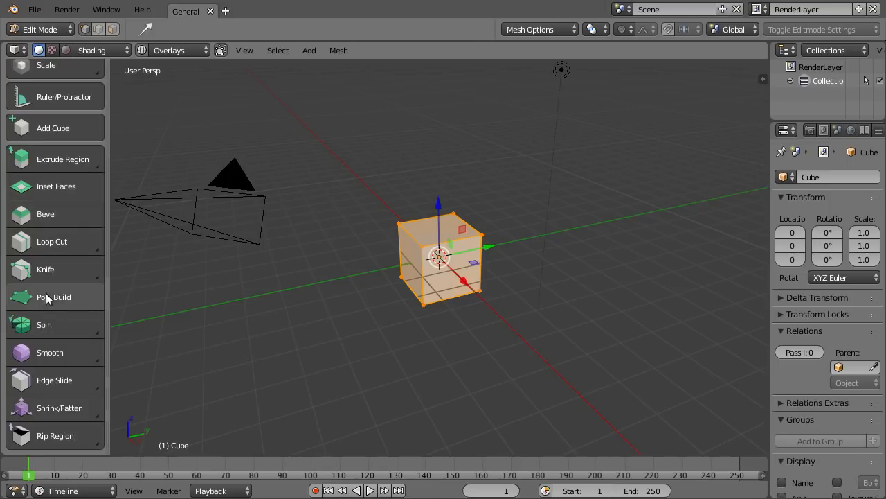
pyautogui.moveTo(58, 225)
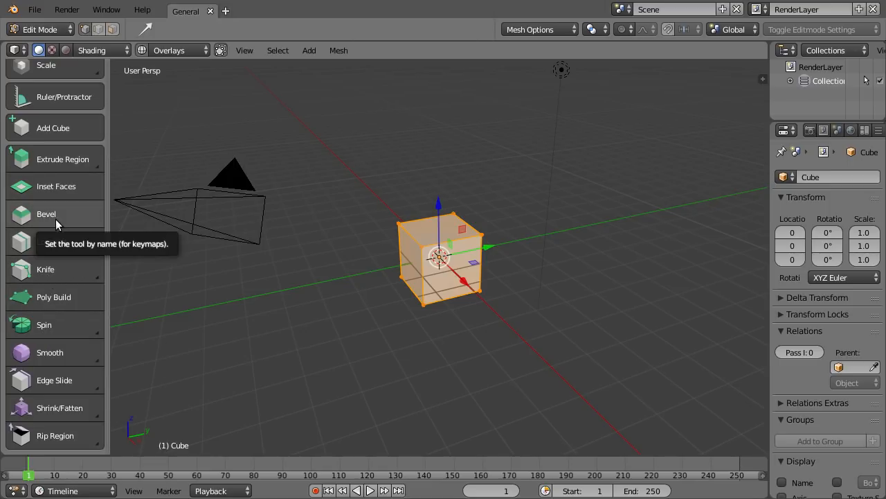
pyautogui.moveTo(64, 185)
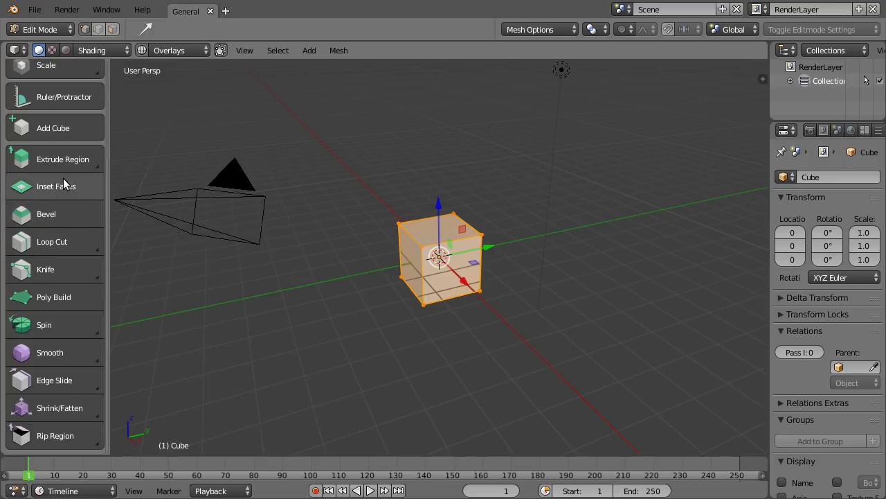
pyautogui.moveTo(56, 214)
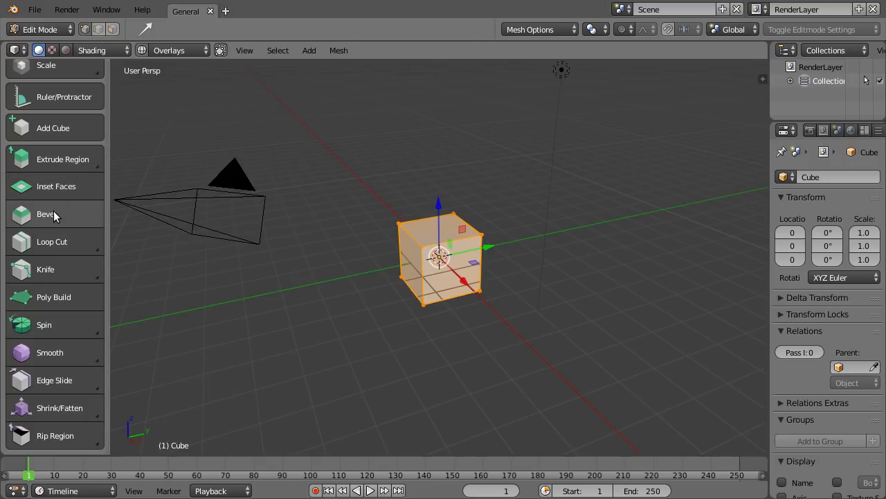
pyautogui.moveTo(55, 358)
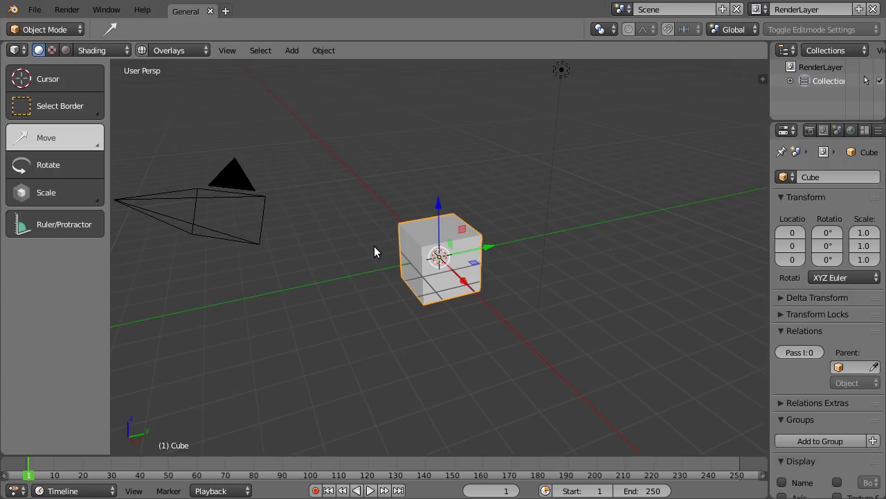
# - Choose the Cursor tool, try the Image and Text Editors, then return to 3D View
pyautogui.click(15, 50)
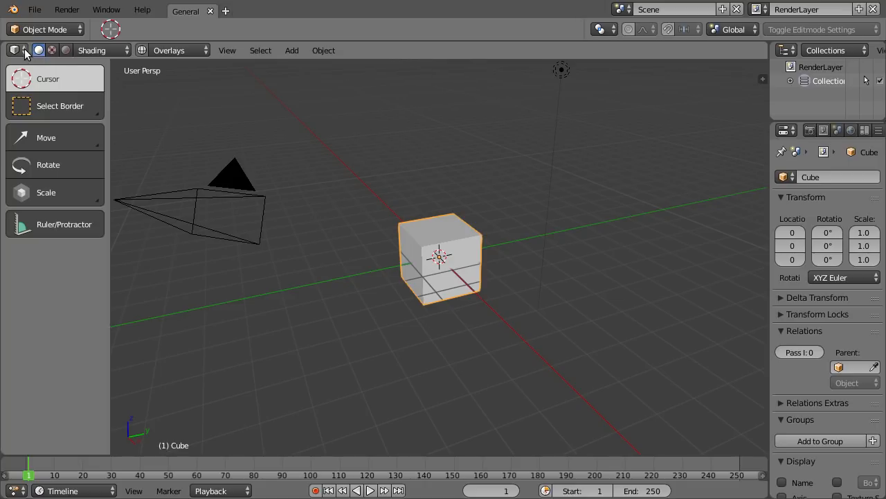
pyautogui.moveTo(357, 54)
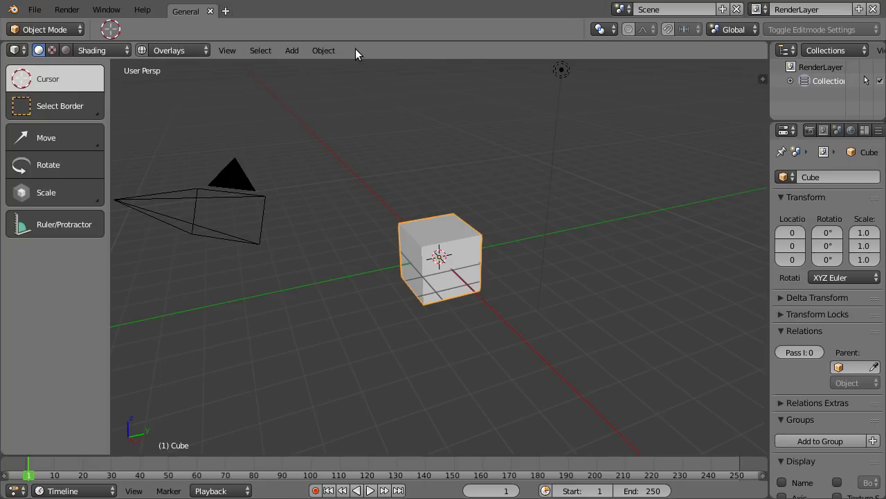
pyautogui.moveTo(241, 144)
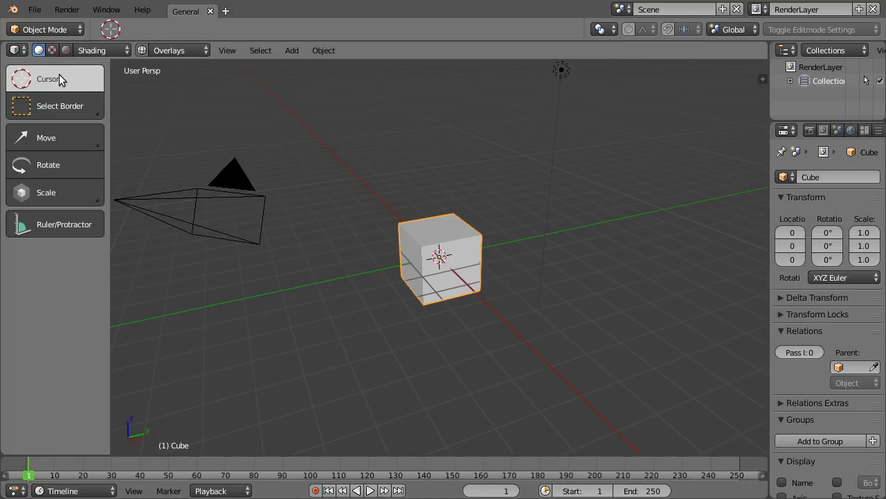
pyautogui.click(12, 50)
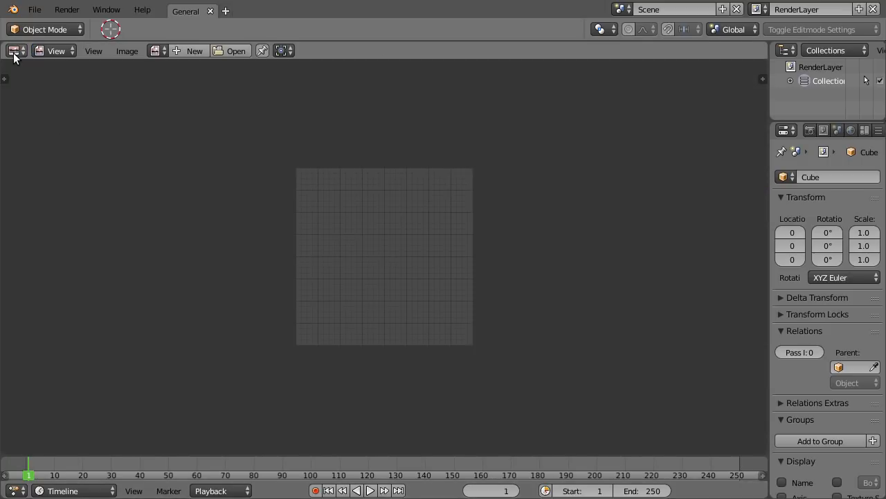
pyautogui.click(14, 50)
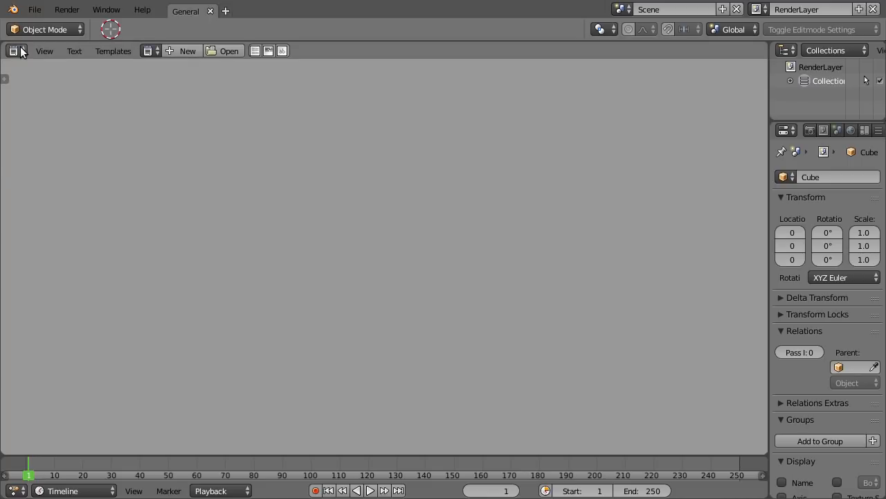
pyautogui.click(14, 50)
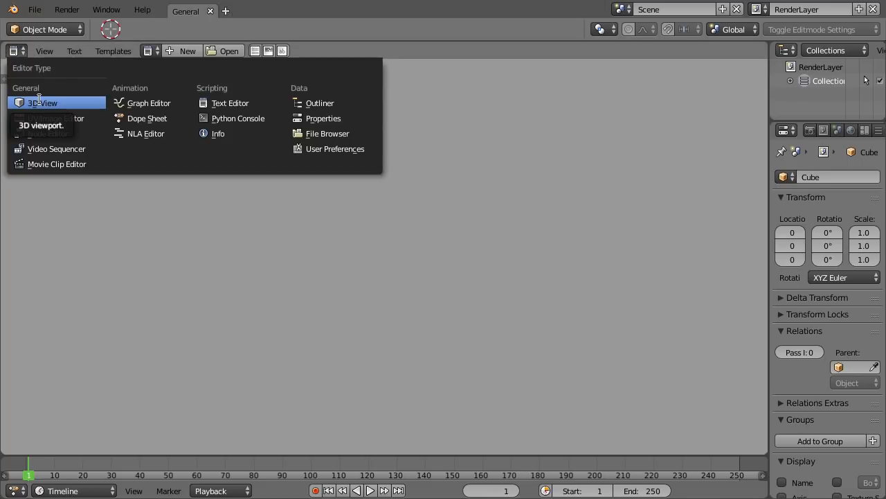
pyautogui.click(43, 102)
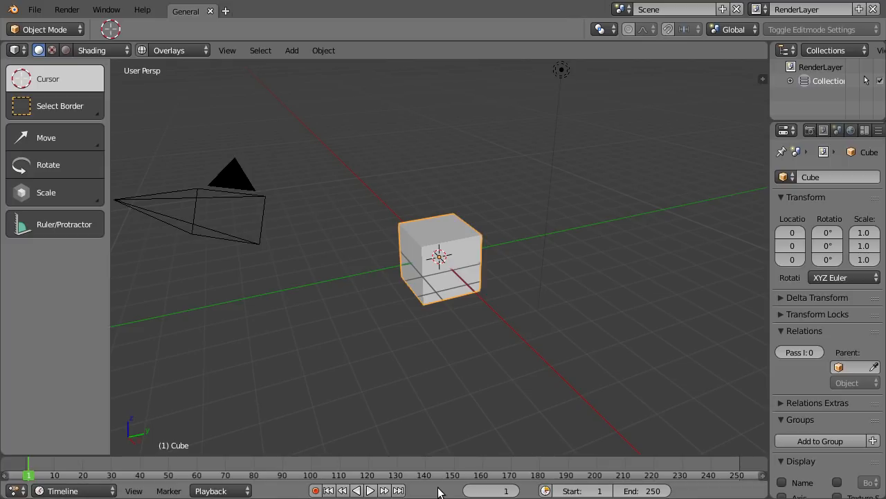
pyautogui.moveTo(272, 79)
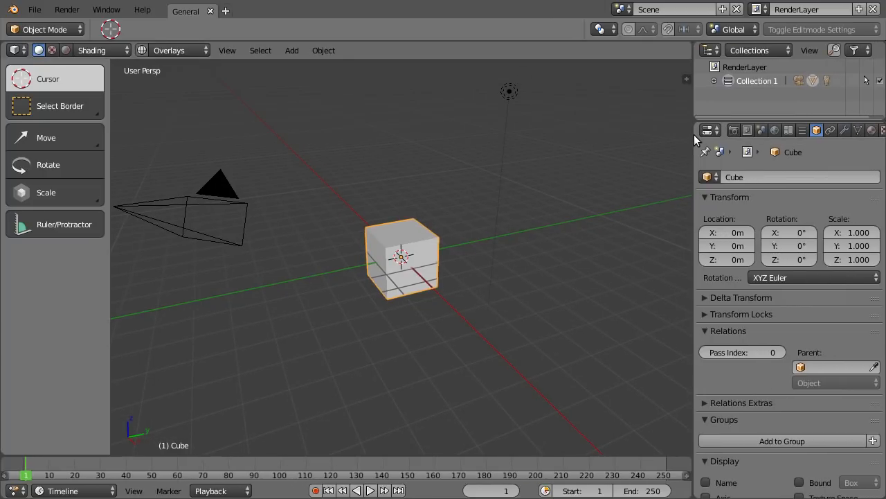
pyautogui.moveTo(824, 135)
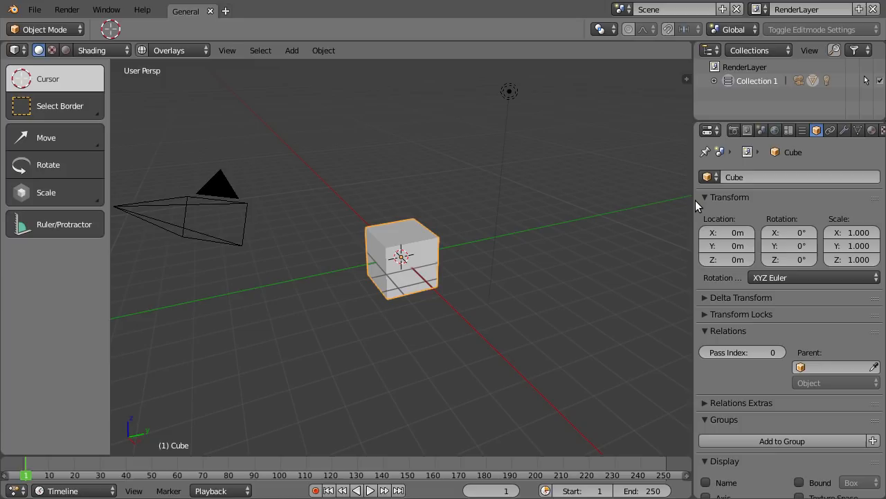
pyautogui.moveTo(694, 201)
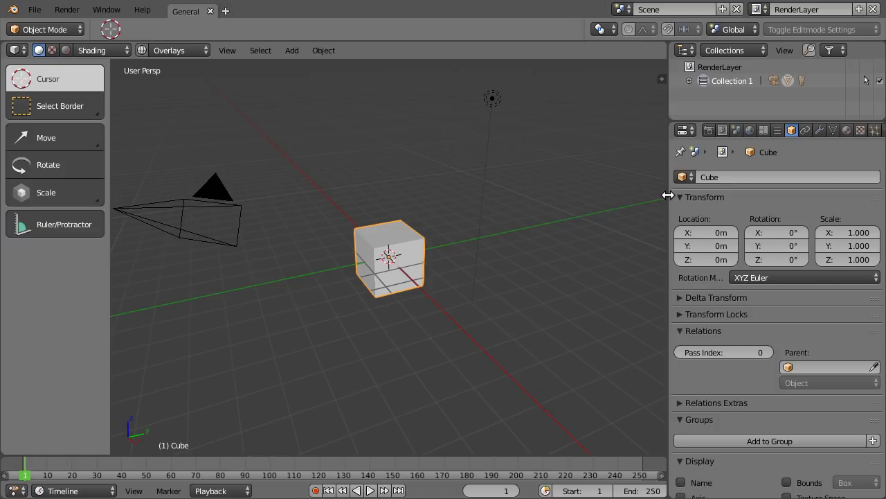
pyautogui.moveTo(668, 200)
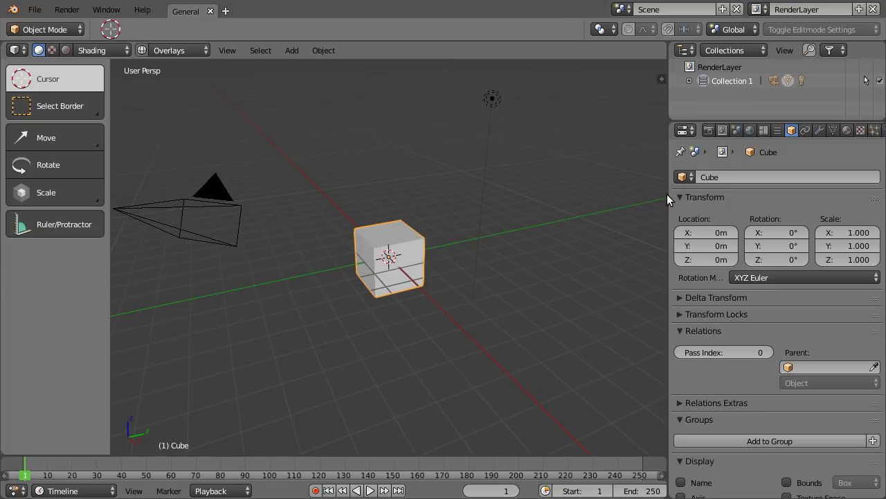
pyautogui.moveTo(706, 245)
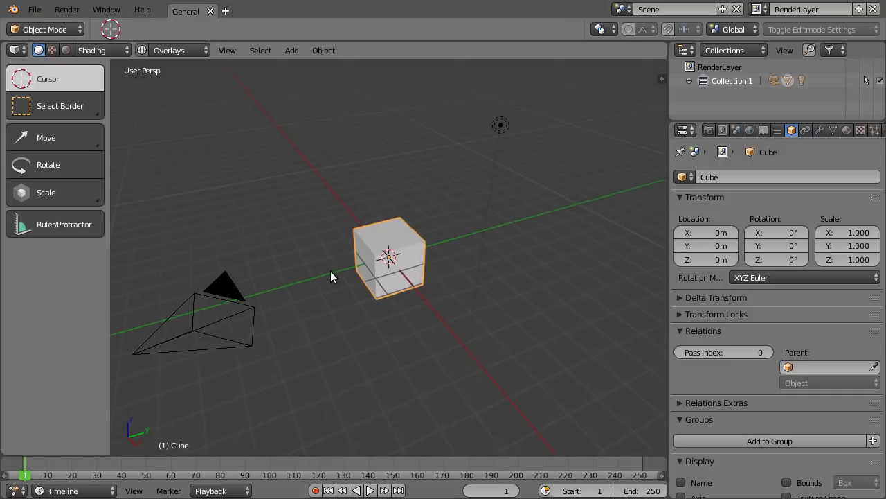
pyautogui.scroll(3)
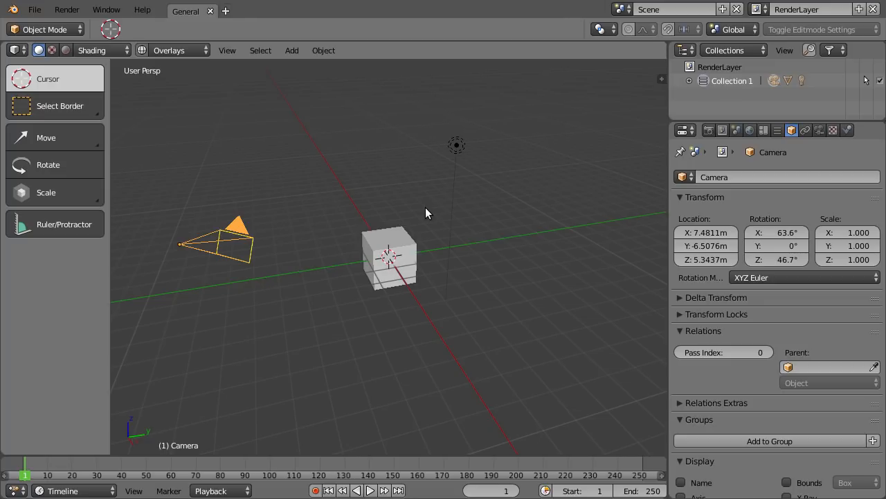
pyautogui.click(821, 131)
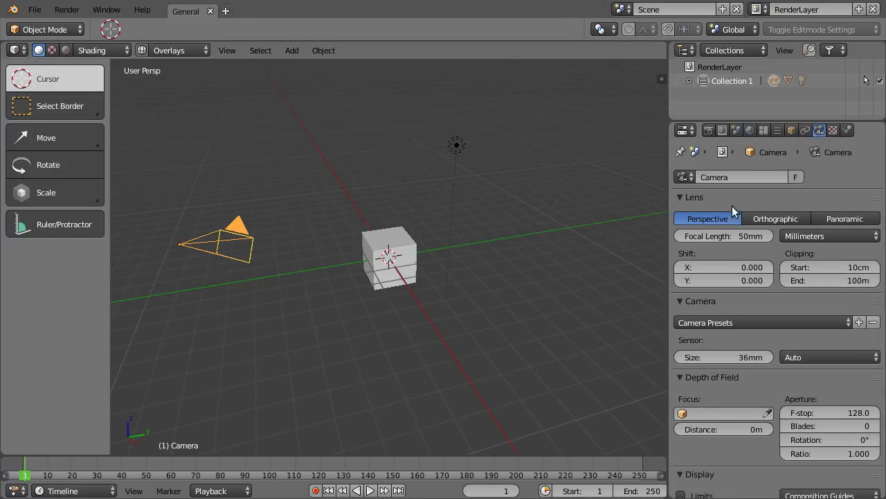
pyautogui.moveTo(723, 235)
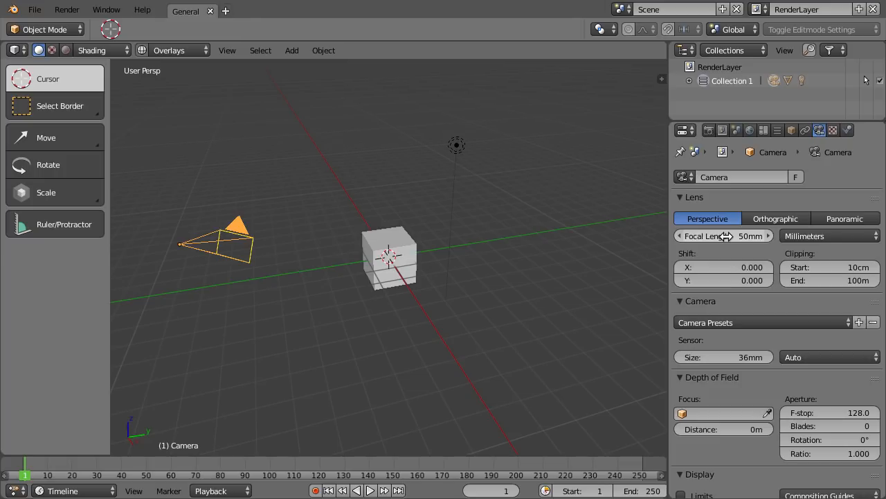
pyautogui.moveTo(723, 369)
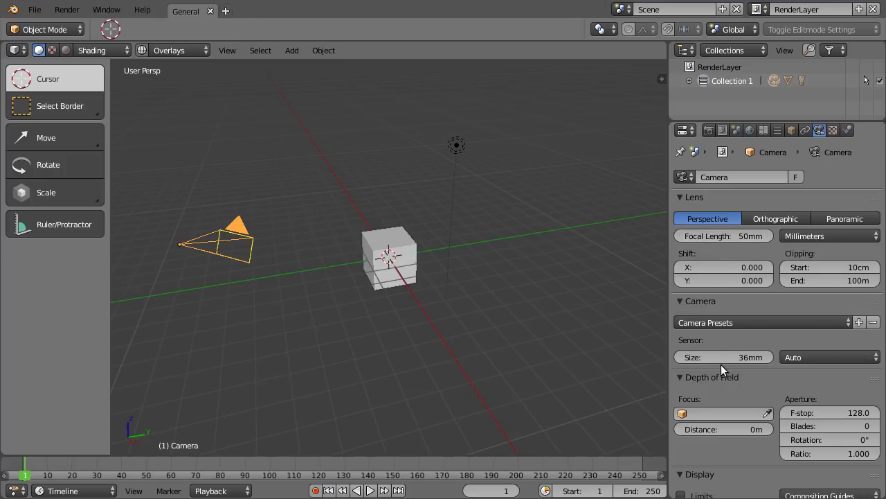
pyautogui.moveTo(723, 357)
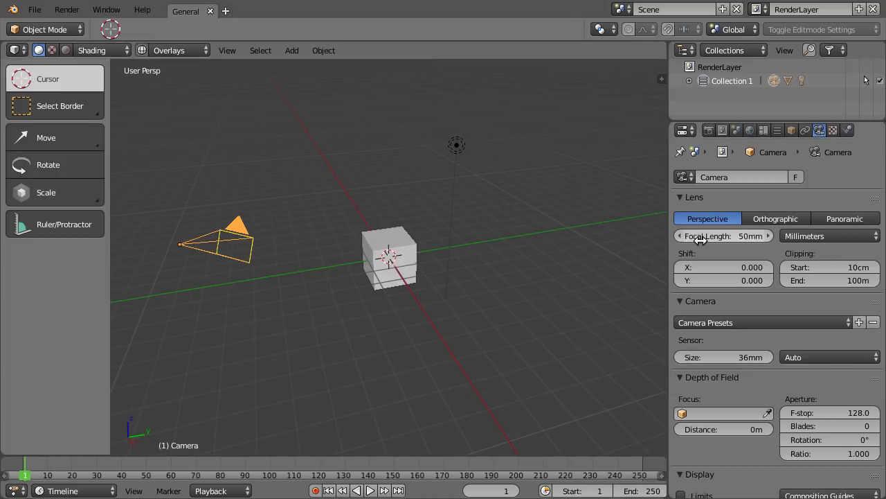
pyautogui.moveTo(703, 237)
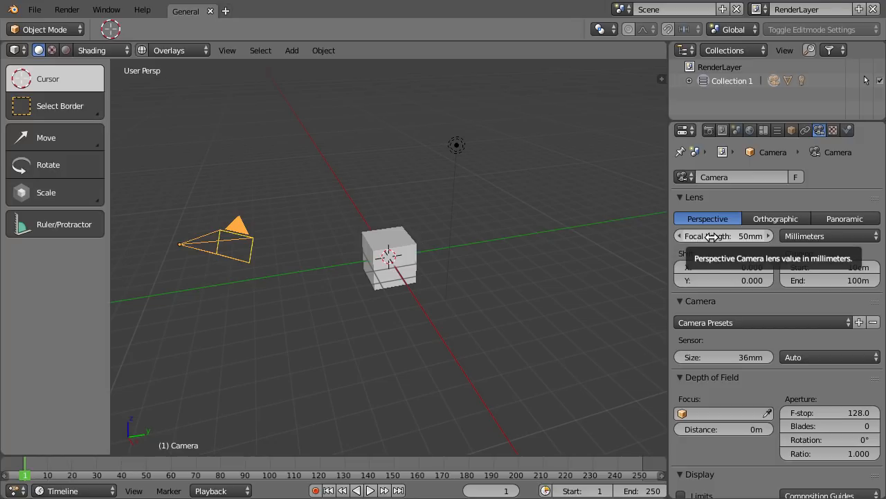
pyautogui.moveTo(476, 264)
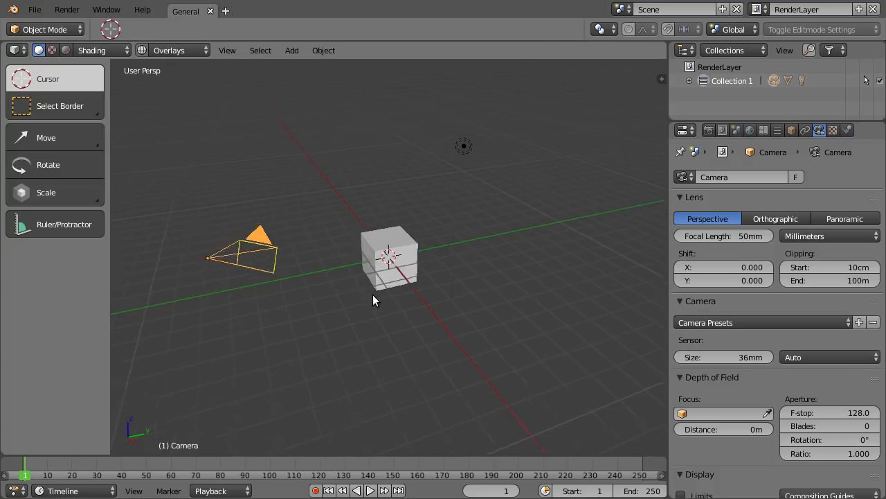
# - Delete the default cube and add a UV sphere in its place
pyautogui.click(389, 256)
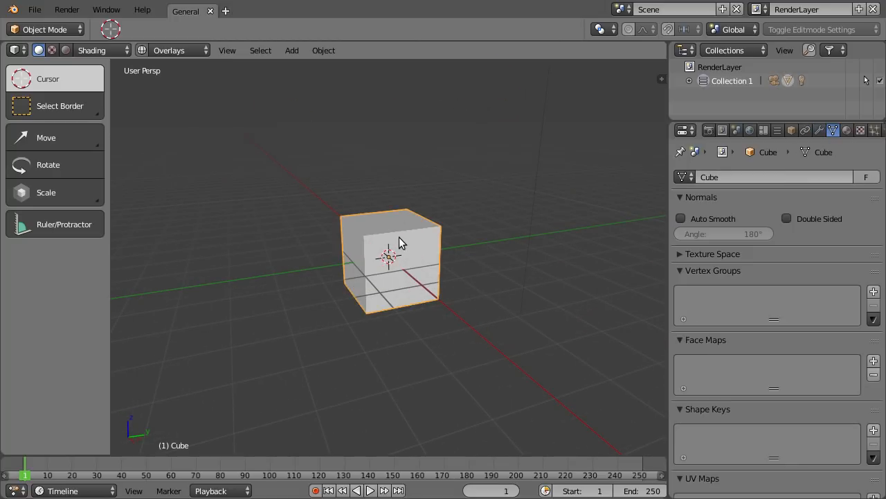
pyautogui.press('X')
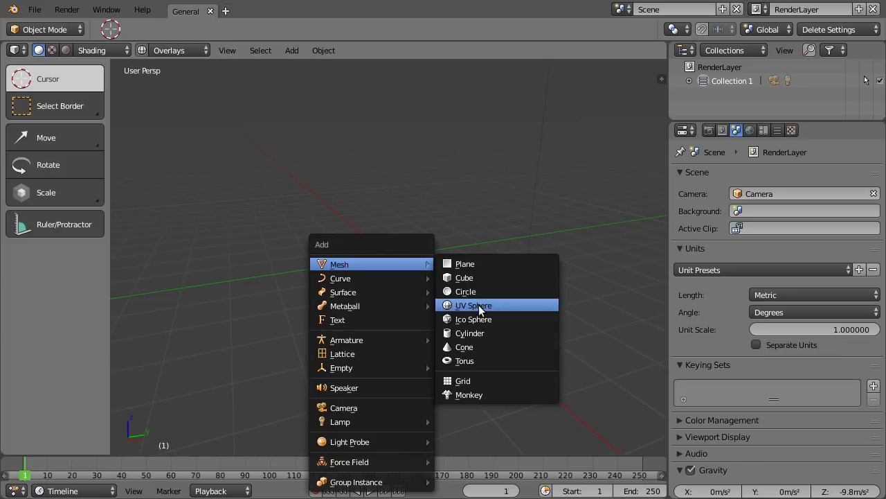
pyautogui.click(472, 304)
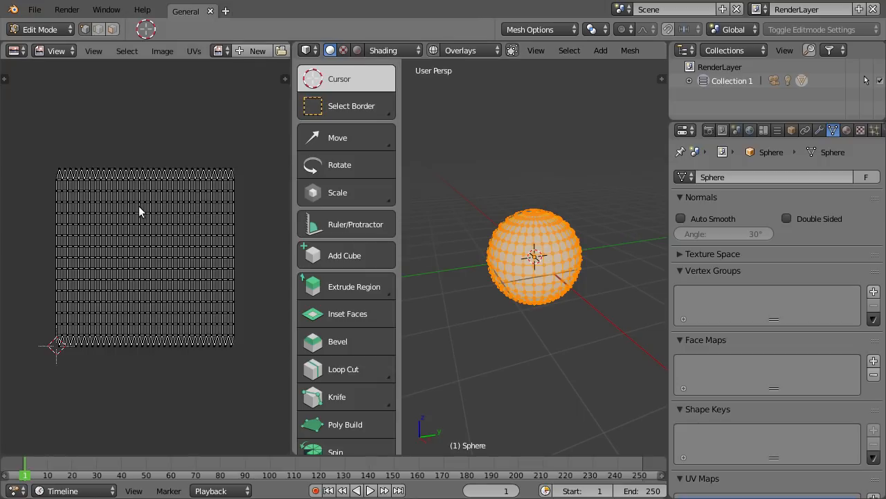
pyautogui.moveTo(128, 215)
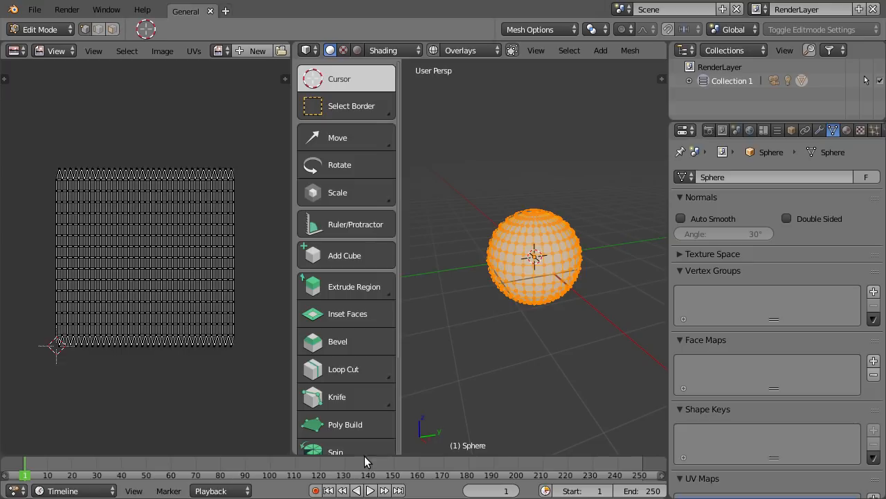
pyautogui.moveTo(610, 307)
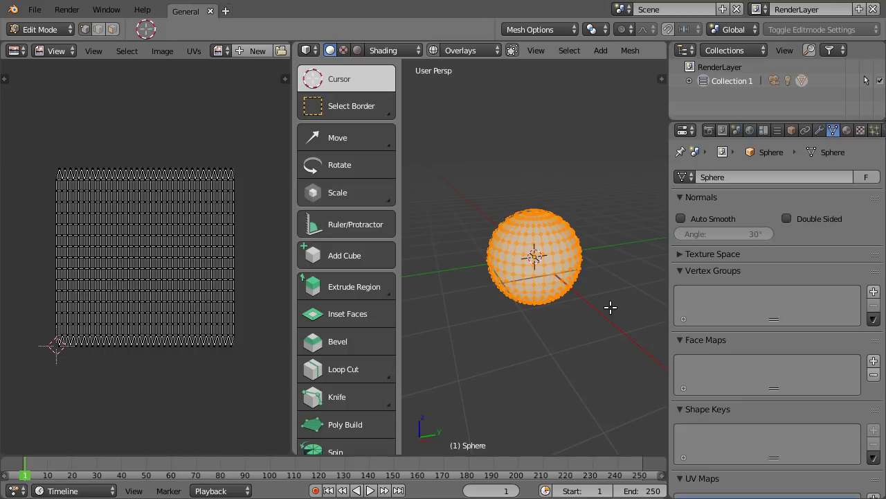
pyautogui.moveTo(554, 277)
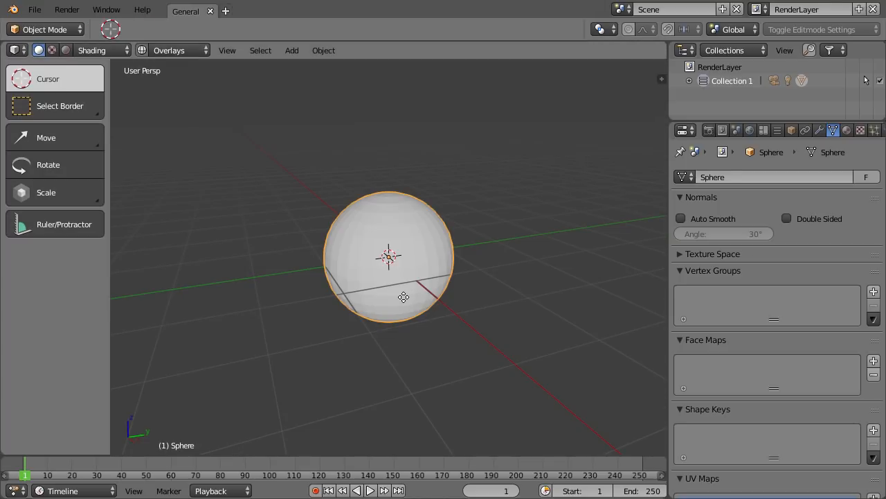
# - Add a ground plane under the sphere and orbit closer to view the lamp's shadow
pyautogui.click(290, 50)
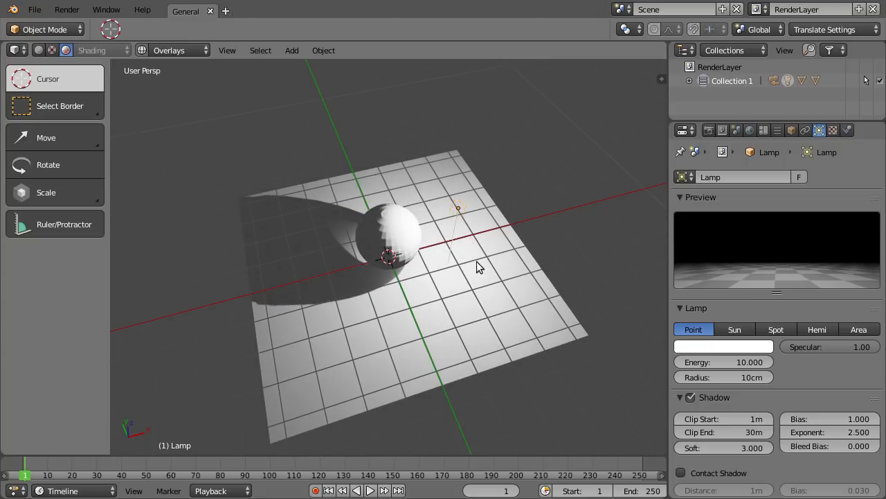
pyautogui.moveTo(480, 267); pyautogui.dragTo(417, 218)
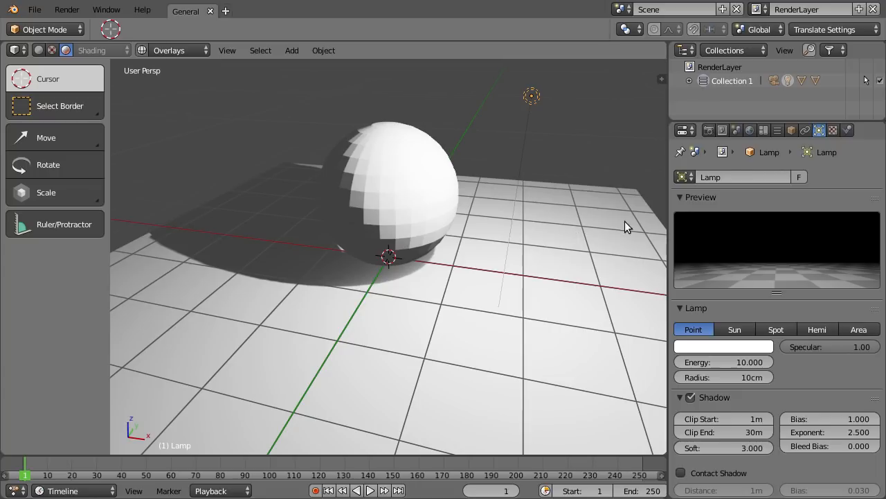
# - Open the Scene properties to show Color Management with View set to Filmic
pyautogui.click(737, 130)
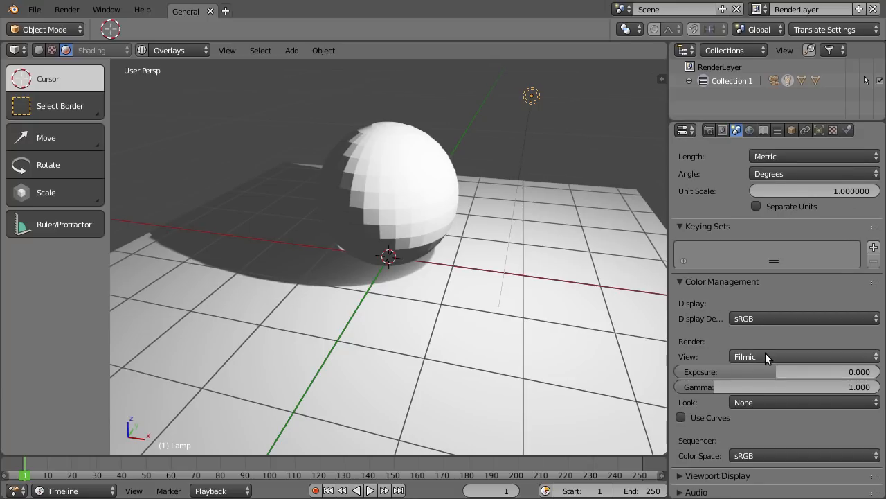
pyautogui.moveTo(767, 357)
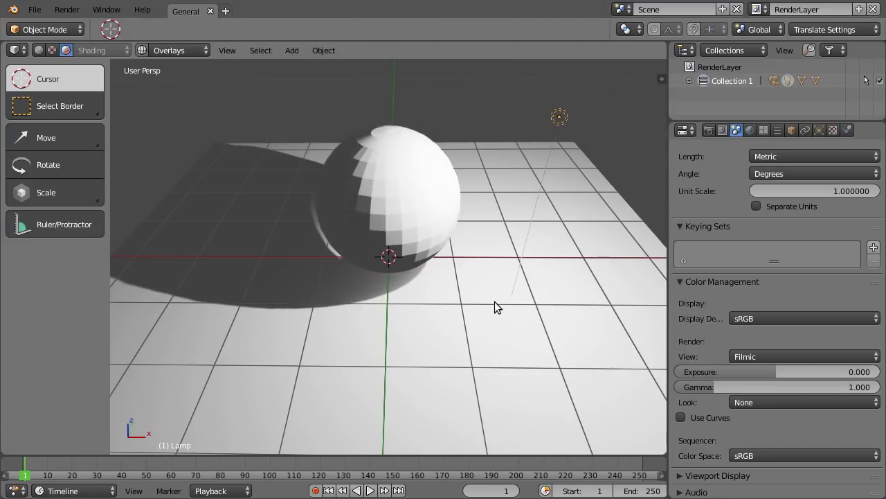
pyautogui.moveTo(557, 121)
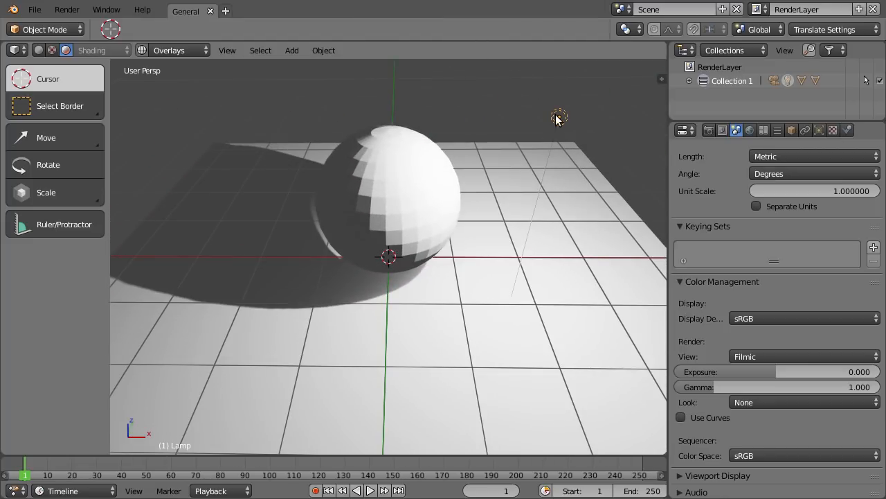
pyautogui.moveTo(563, 136)
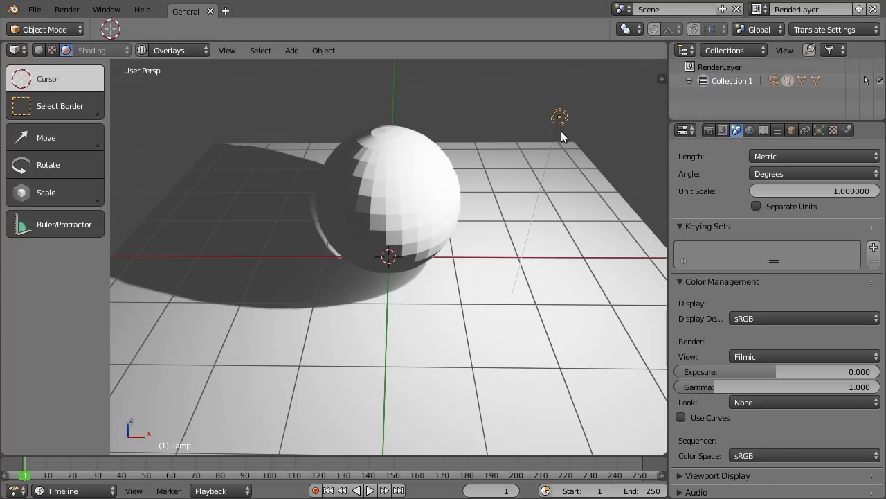
# - Check the lamp's Energy, then change the render engine from Cycles to Eevee
pyautogui.click(821, 130)
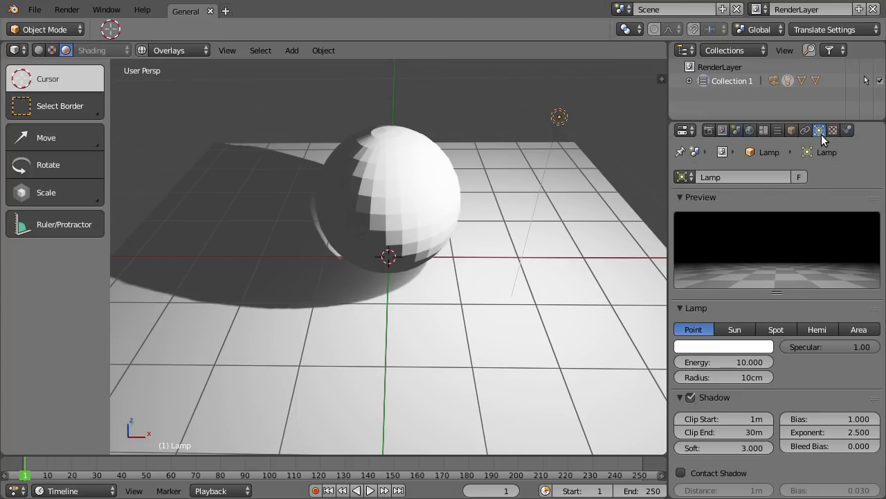
pyautogui.moveTo(720, 362)
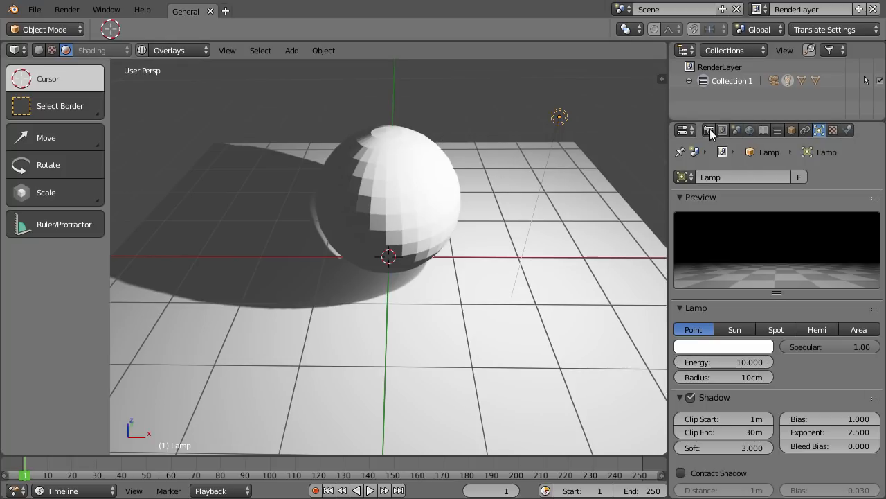
pyautogui.click(709, 130)
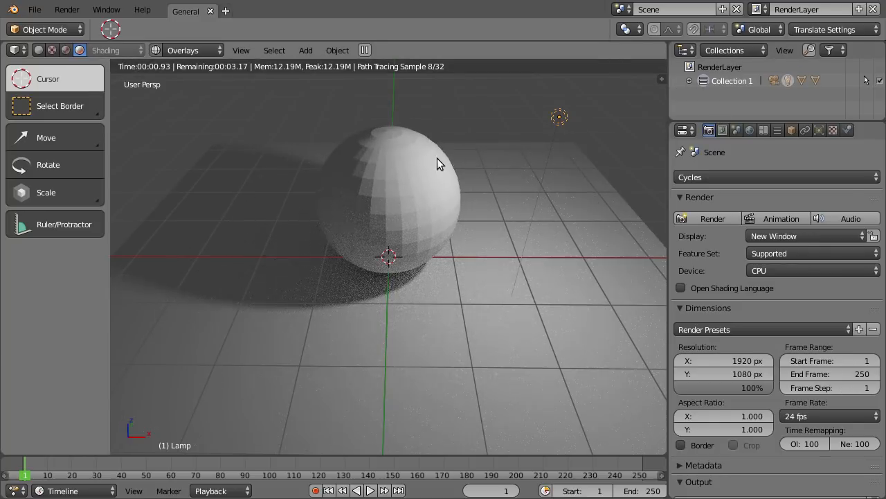
pyautogui.moveTo(429, 211)
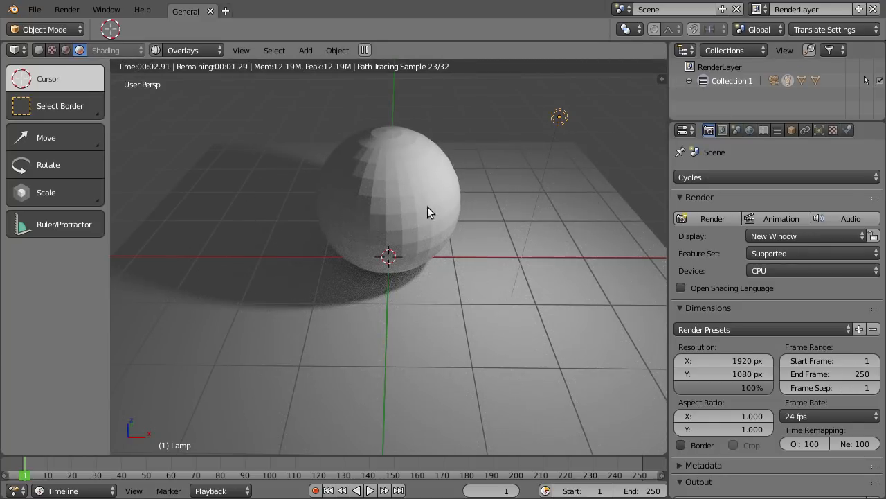
pyautogui.click(775, 177)
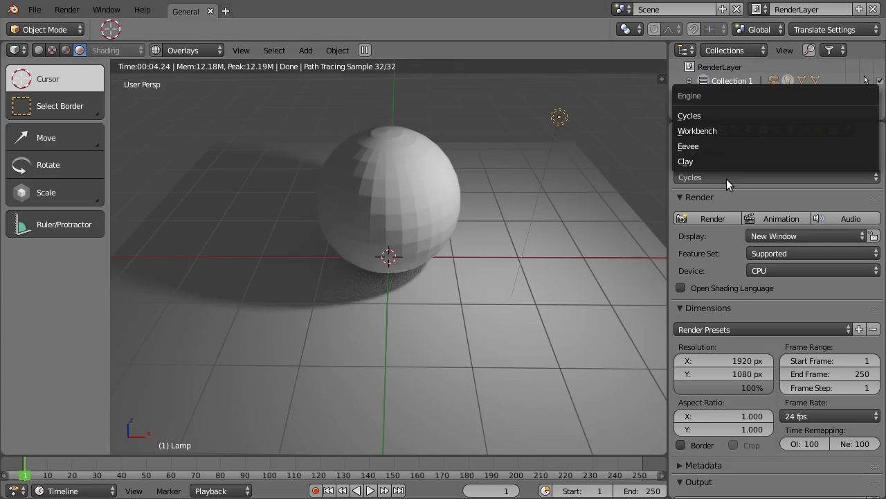
pyautogui.click(688, 146)
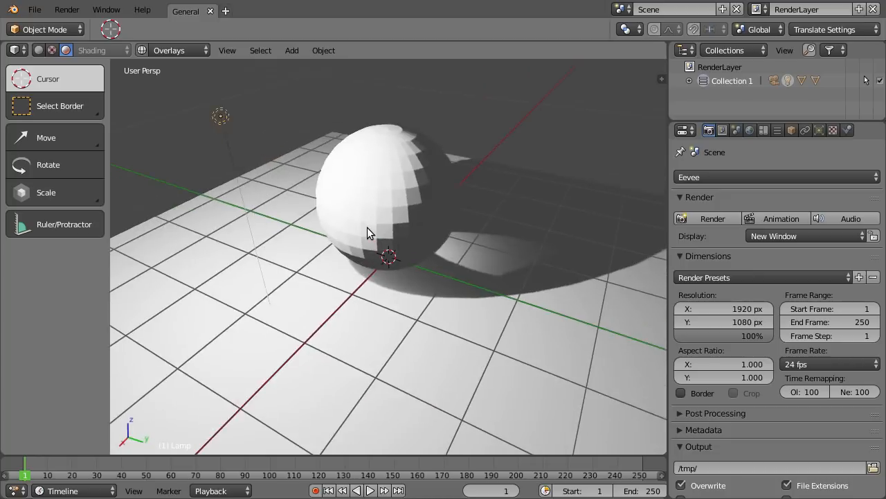
# - Orbit around the sphere and open the render Display dropdown options
pyautogui.moveTo(367, 232); pyautogui.dragTo(578, 236)
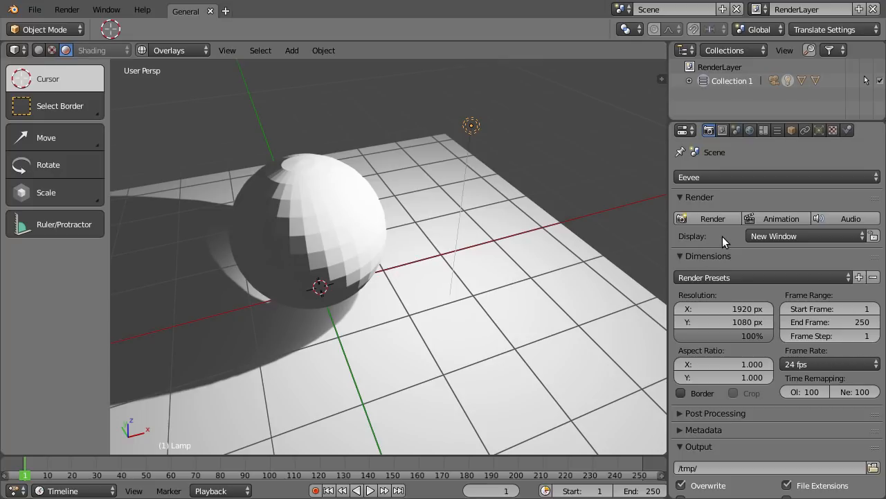
pyautogui.moveTo(777, 236)
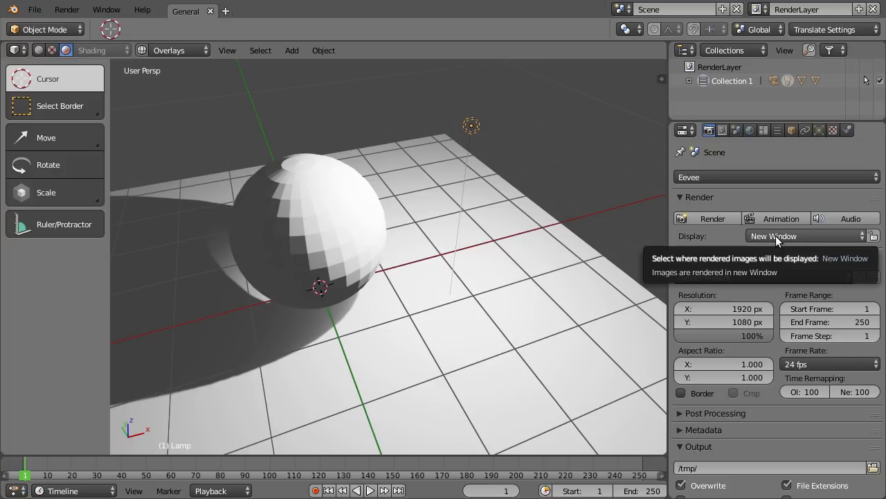
pyautogui.click(804, 236)
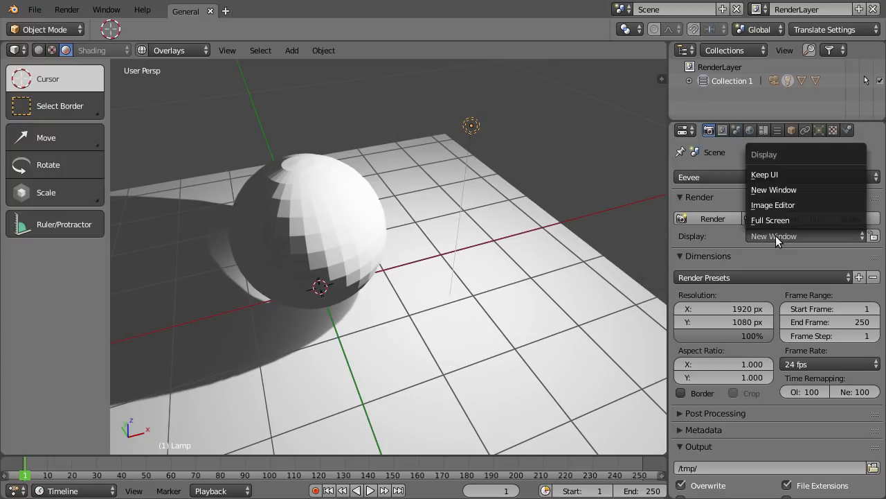